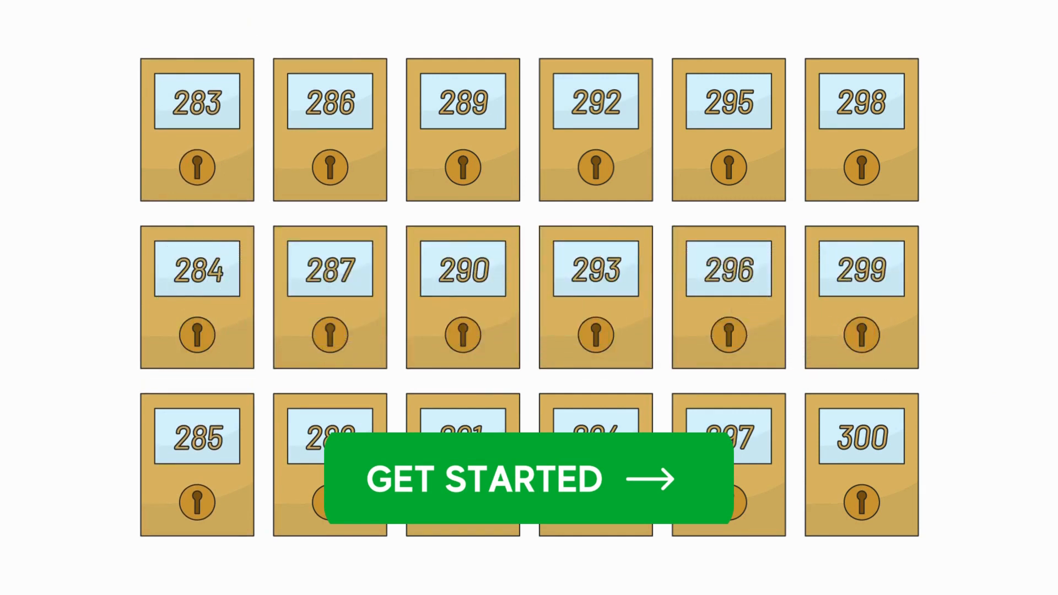
- Resume playback past the GET STARTED frame until mailbox 287 swings open revealing mail
{"action": "left_click", "coordinate": [508, 480]}
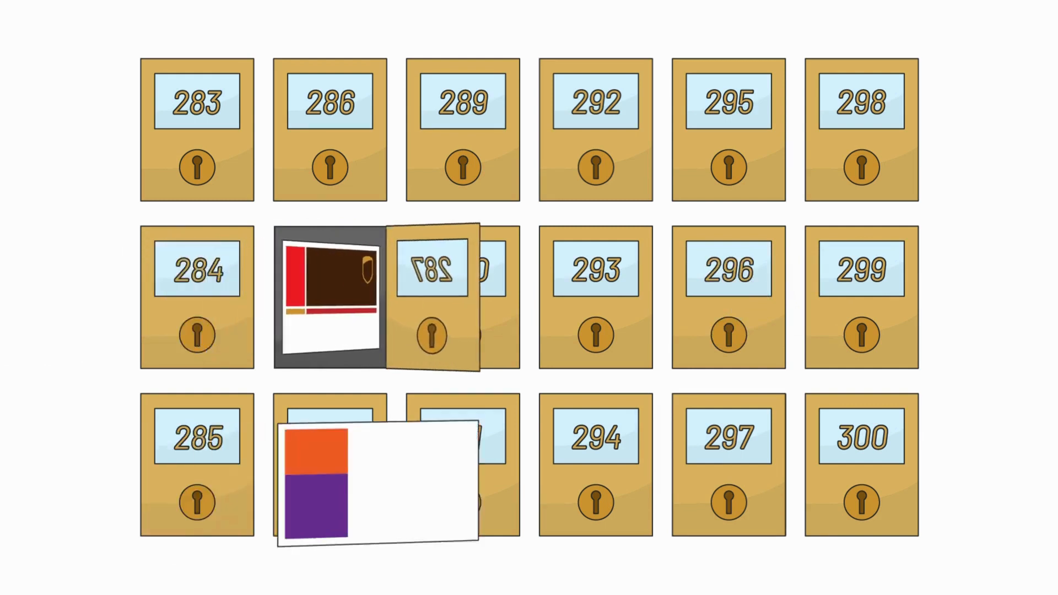